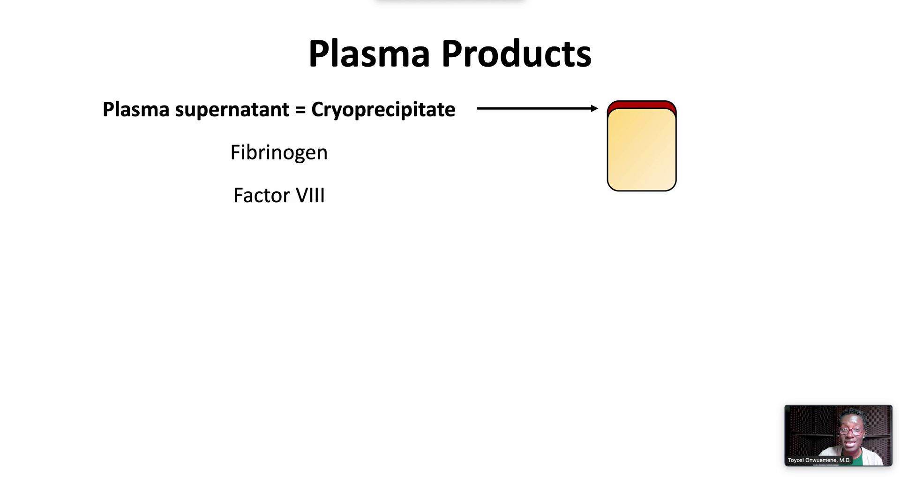
Advance the slideshow to the 'Other Commercial Products' slide naming intravenous immune globulin
{"action": "key", "text": "Right"}
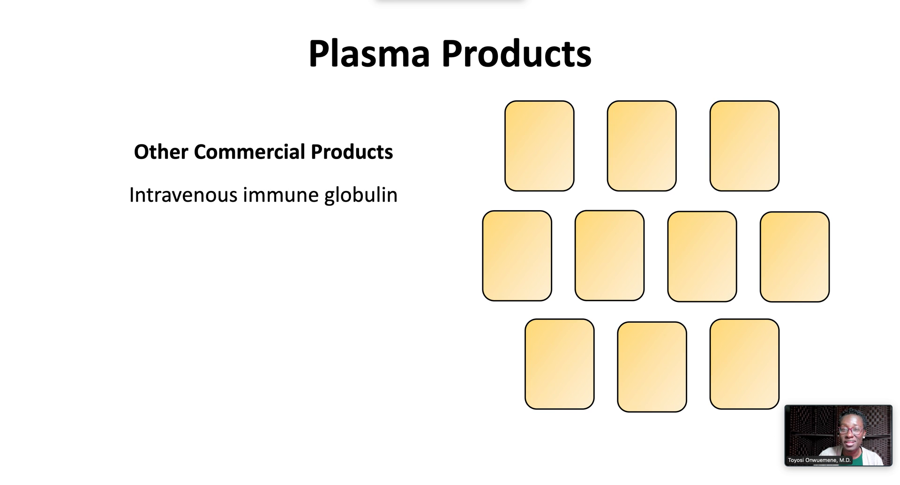